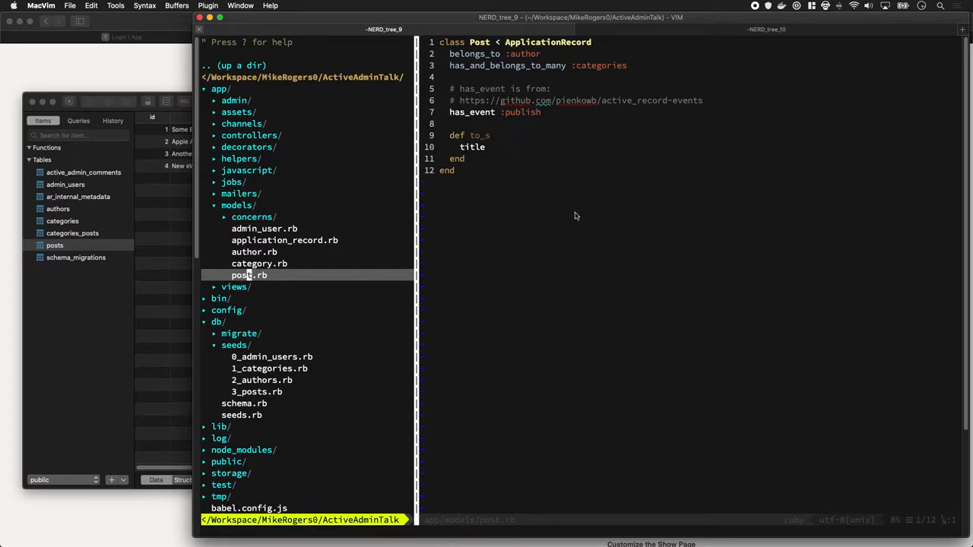
mouse_move(262, 279)
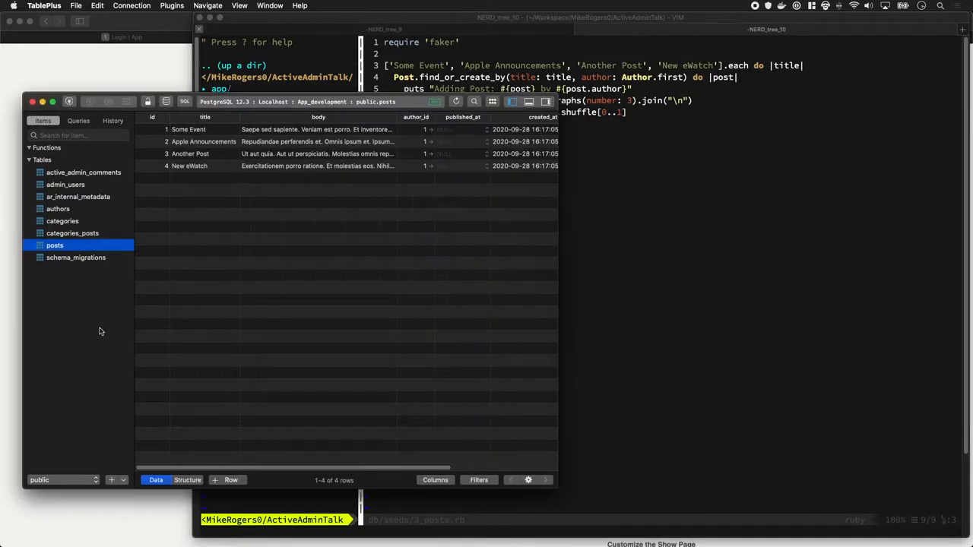
mouse_move(97, 285)
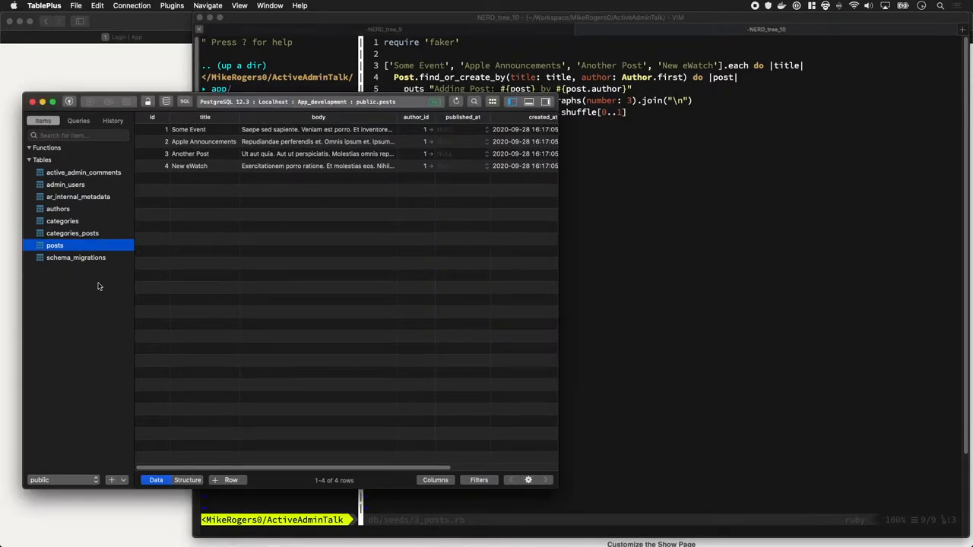
Step: Inspect the rows of the categories, categories_posts and authors tables
click(62, 220)
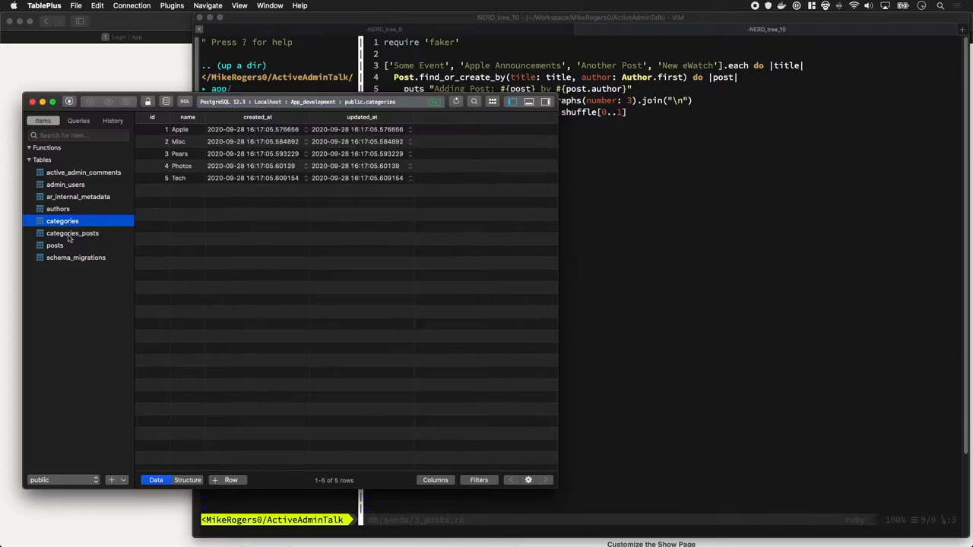
click(73, 234)
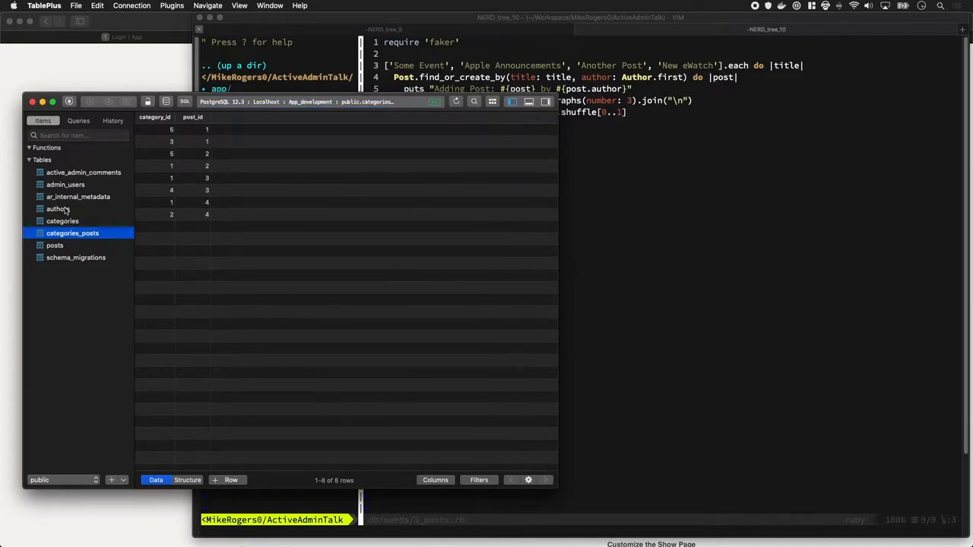
click(57, 210)
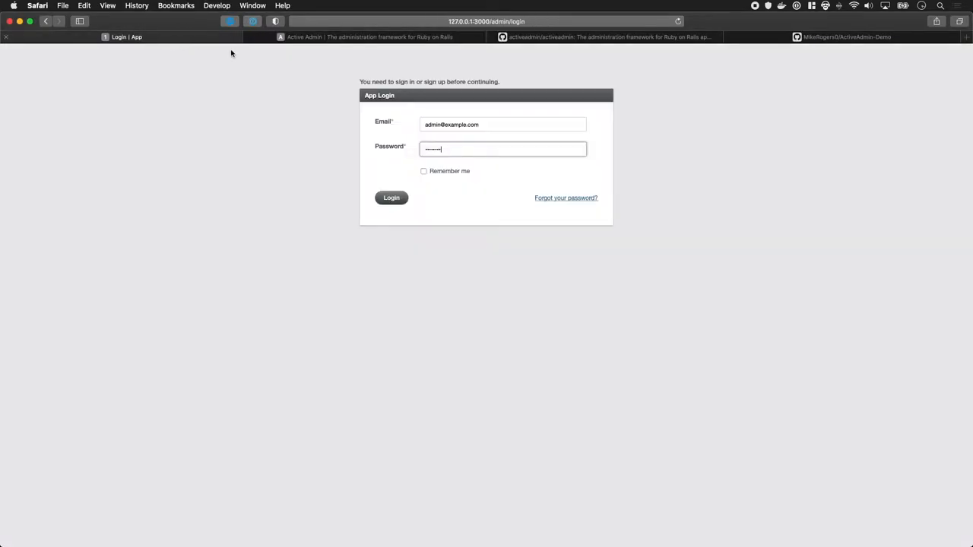
Step: Sign in as admin and bring up the Categories index page
click(393, 198)
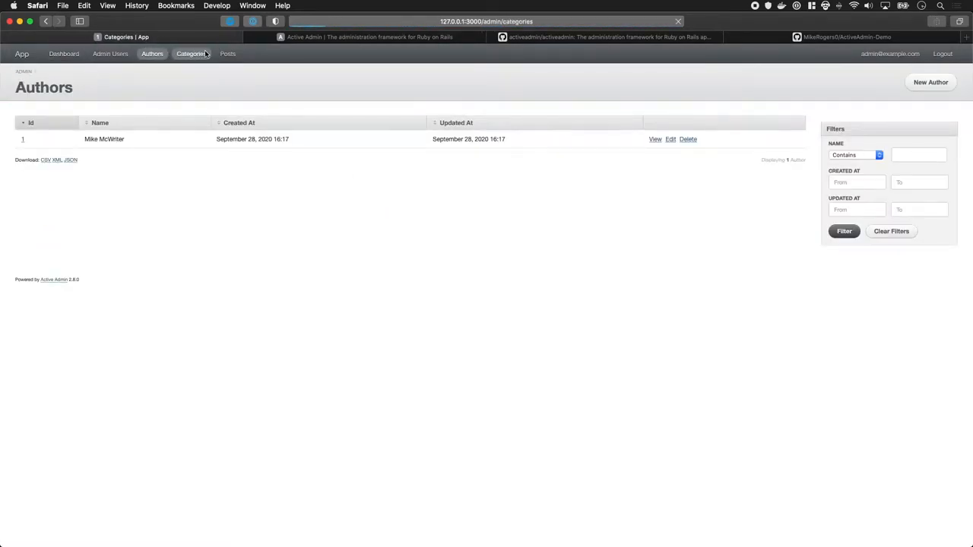
click(228, 53)
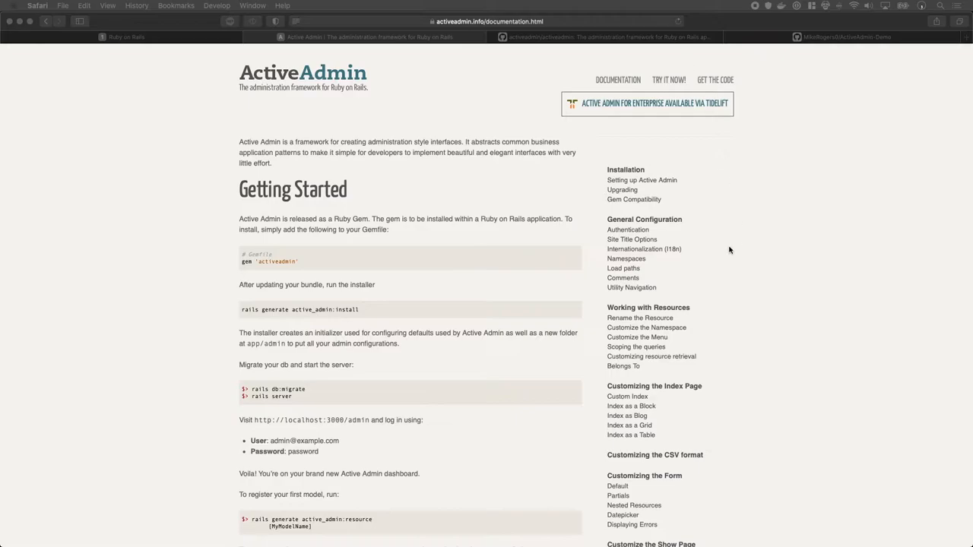
Step: Scroll the Getting Started guide down past Next Steps to the page end
scroll(down, 3)
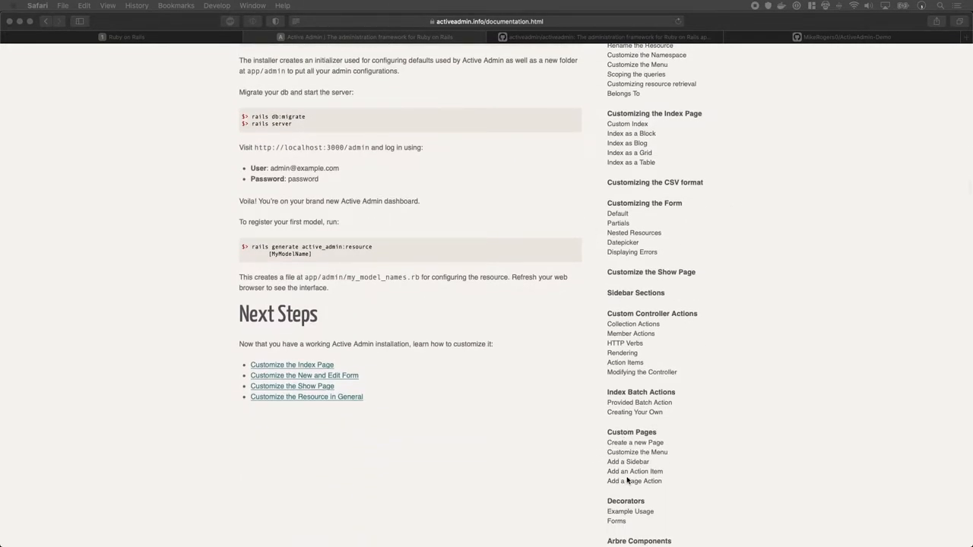
scroll(down, 3)
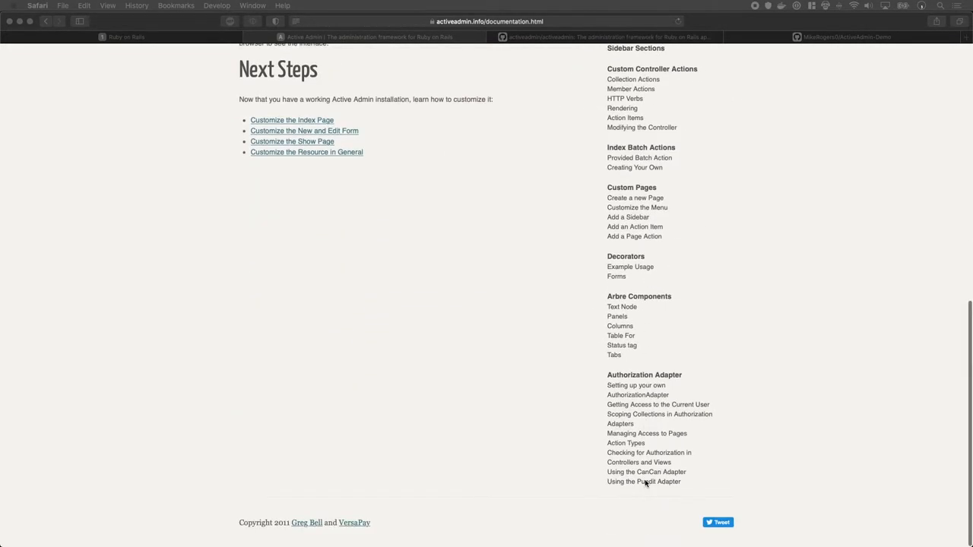
Step: Switch to the activeadmin GitHub repository and scroll through its file listing
click(605, 36)
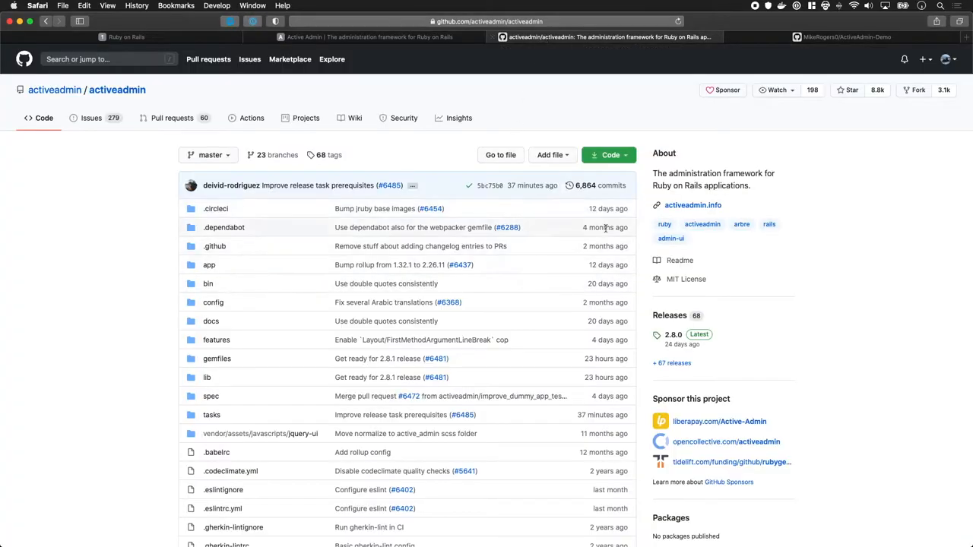
scroll(down, 3)
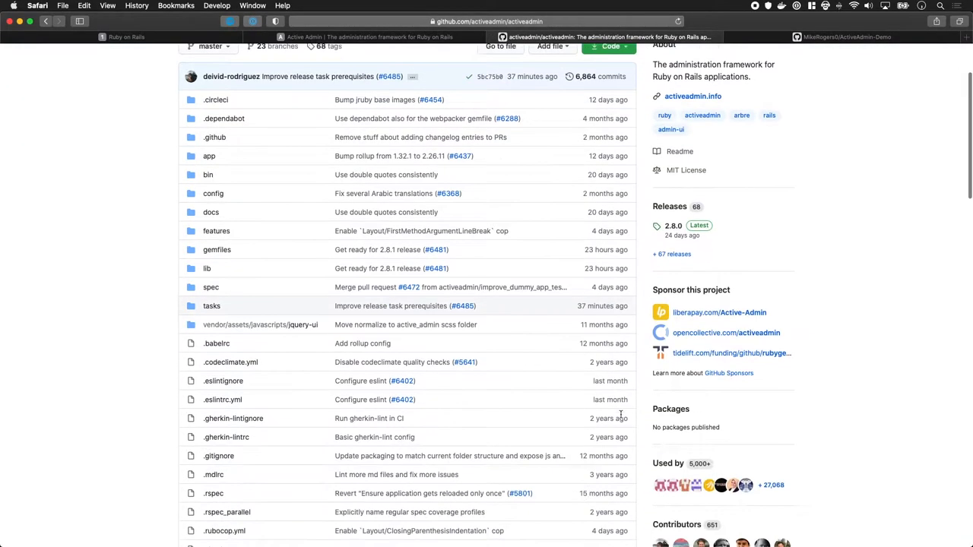
scroll(down, 3)
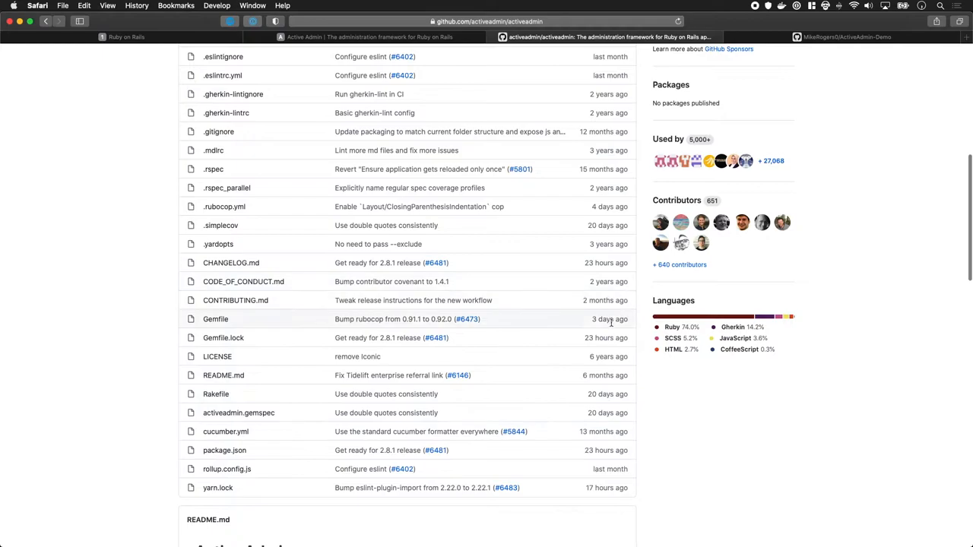
scroll(down, 3)
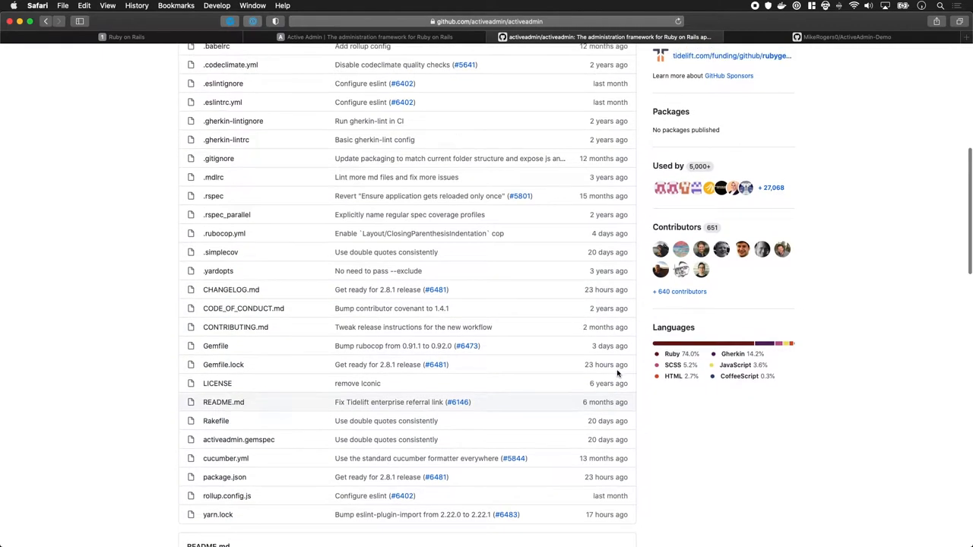
scroll(up, 3)
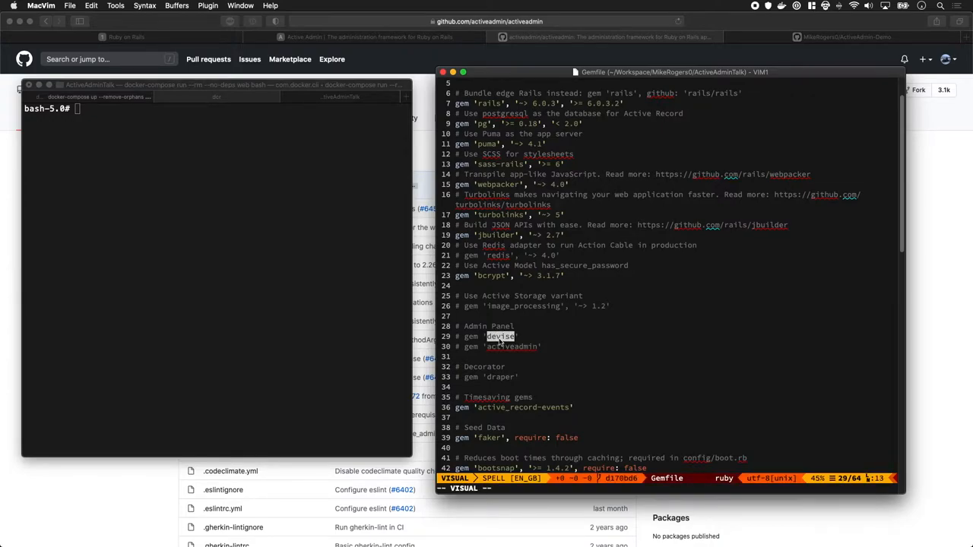
Step: Uncomment the devise and activeadmin gems, bundle, and run rails generate devise:install
key(Escape)
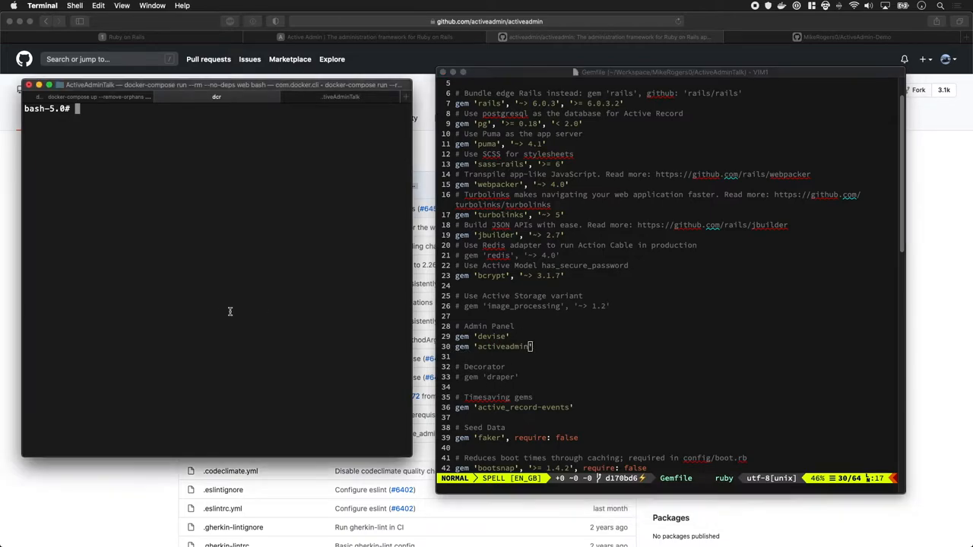
text(bundle)
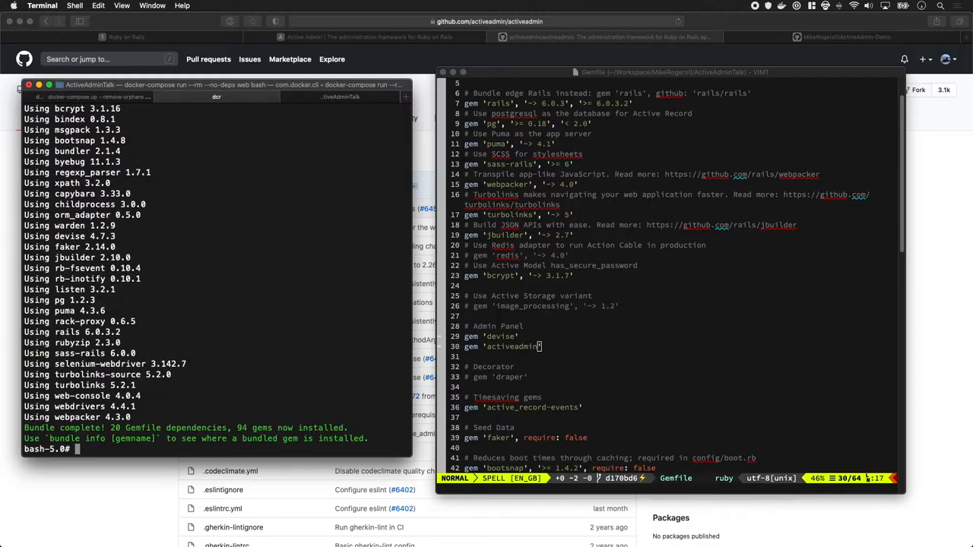
text(rails generate devise:install)
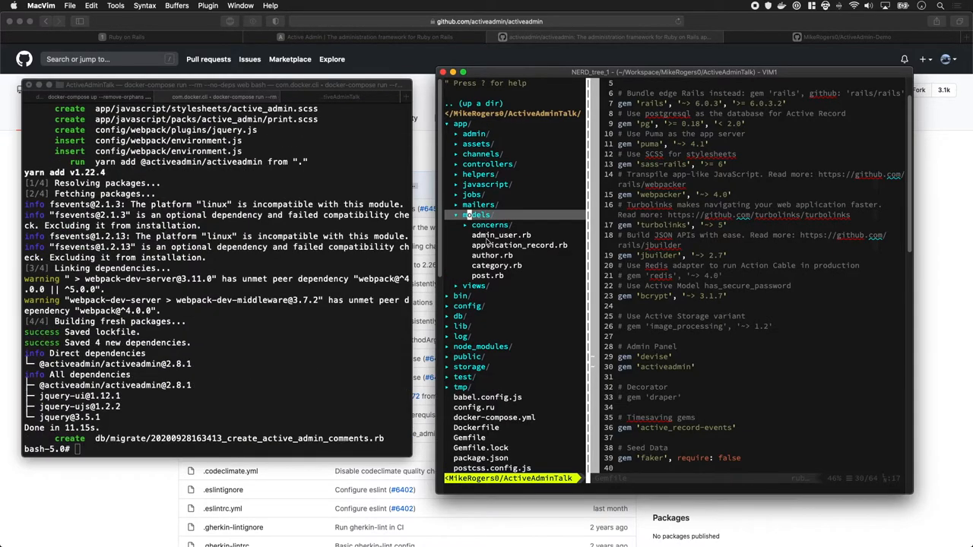
Step: Review the generated AdminUser model and routes, then expand db/migrate to show the new migrations
click(501, 234)
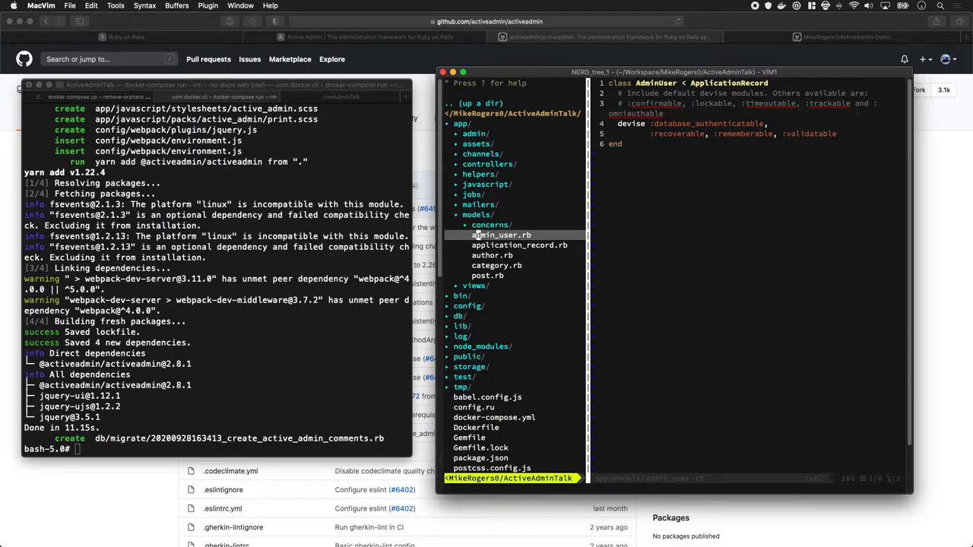
mouse_move(474, 335)
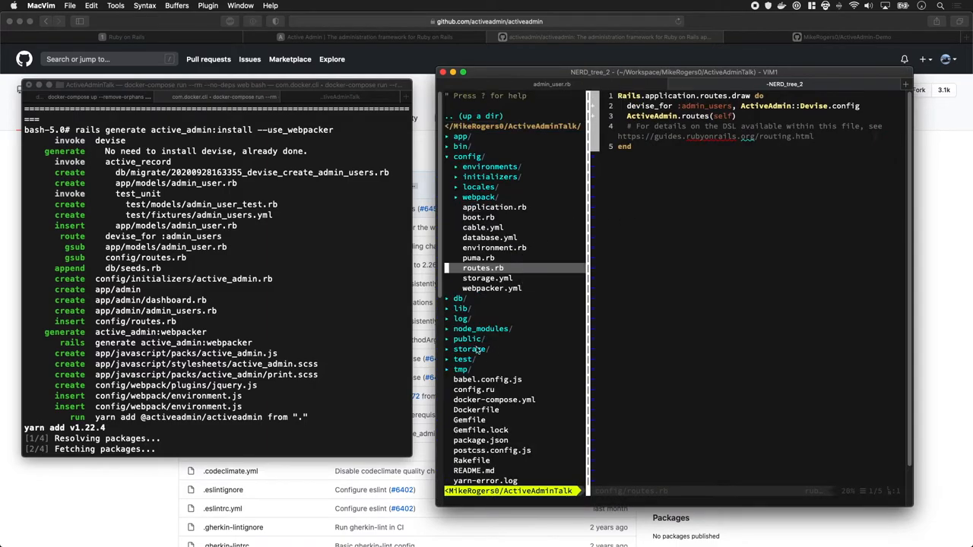
click(458, 298)
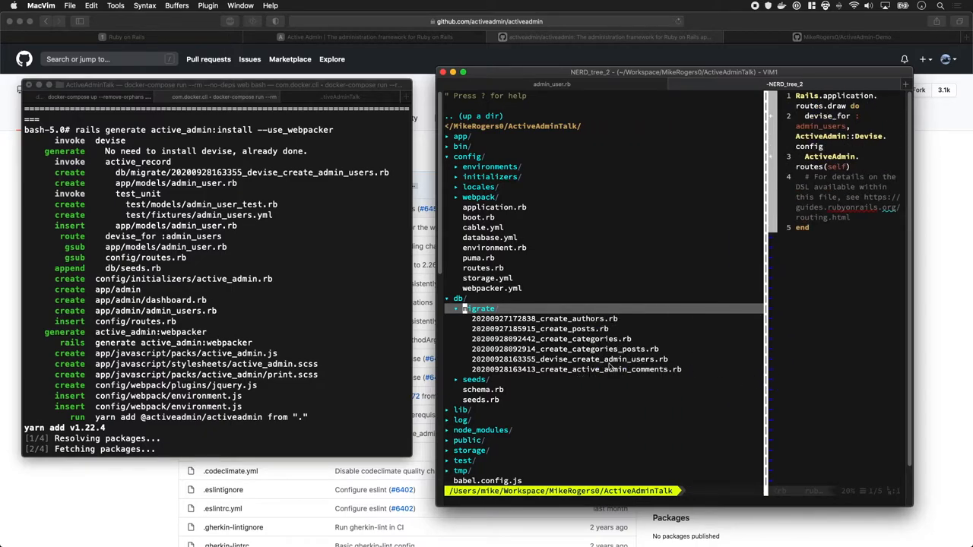
mouse_move(614, 377)
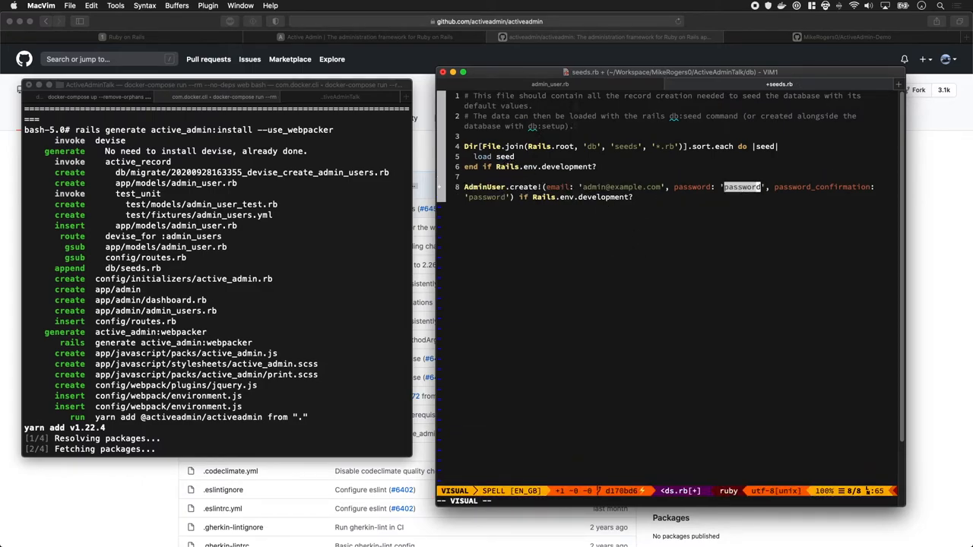
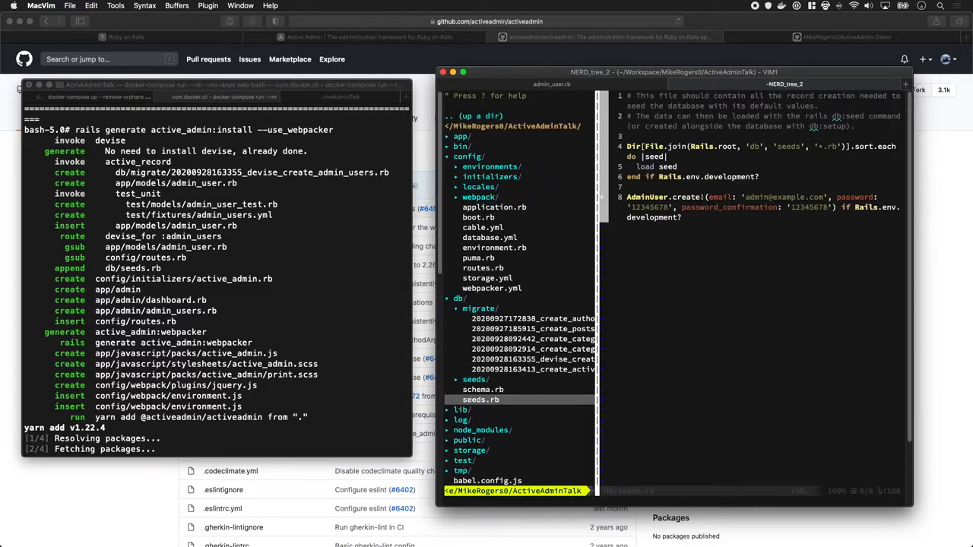
click(474, 380)
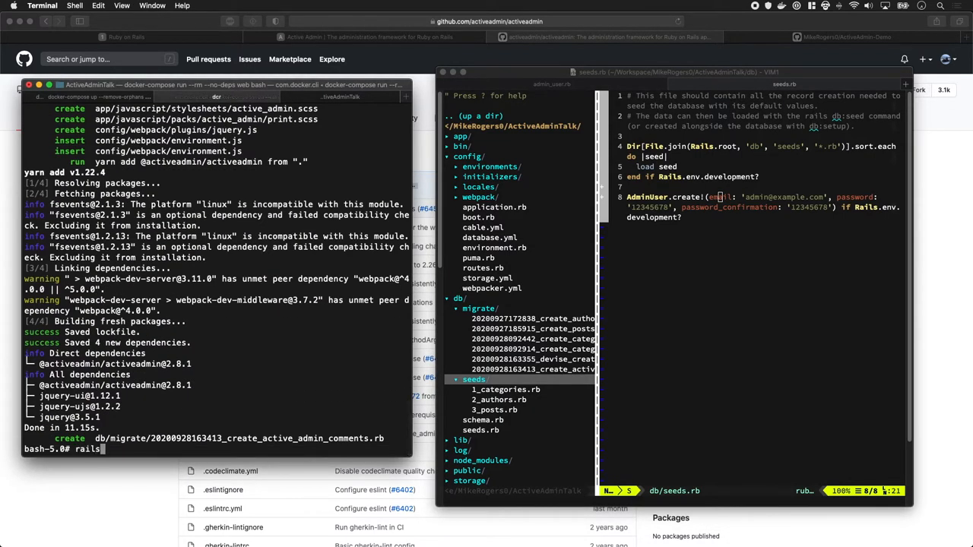
Step: Run rails db:migrate && db:seed, then touch tmp/restart.txt to restart the server
text(db:migrate && rails db:seed)
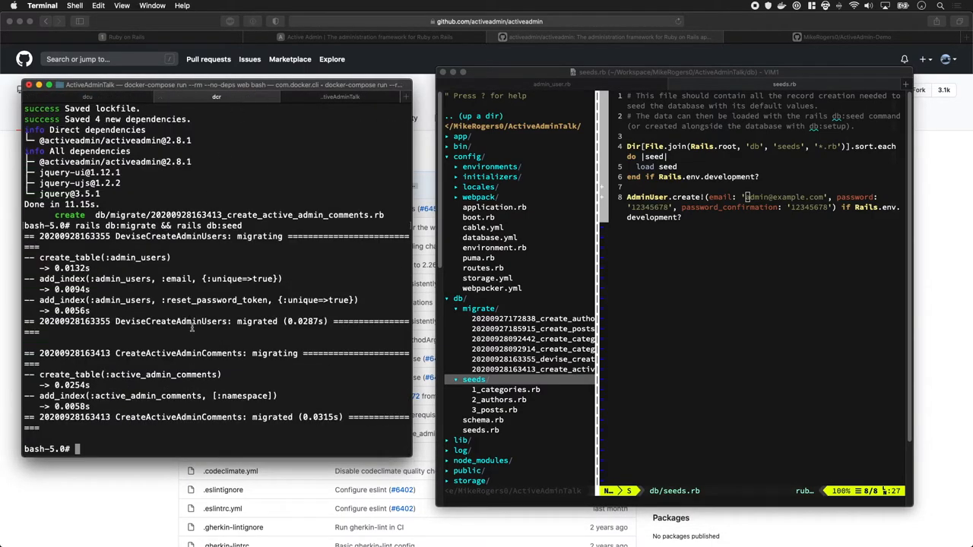
text(touch tmp/r)
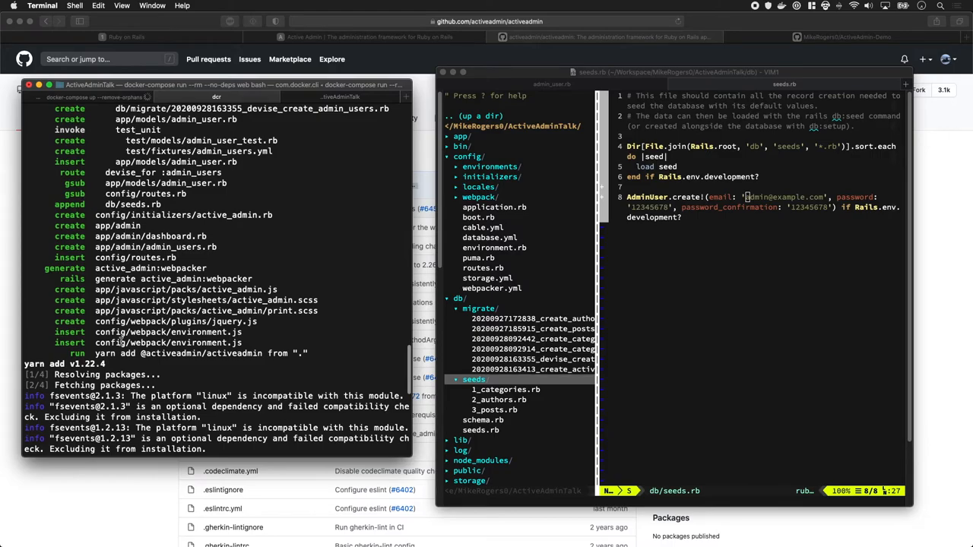
scroll(down, 3)
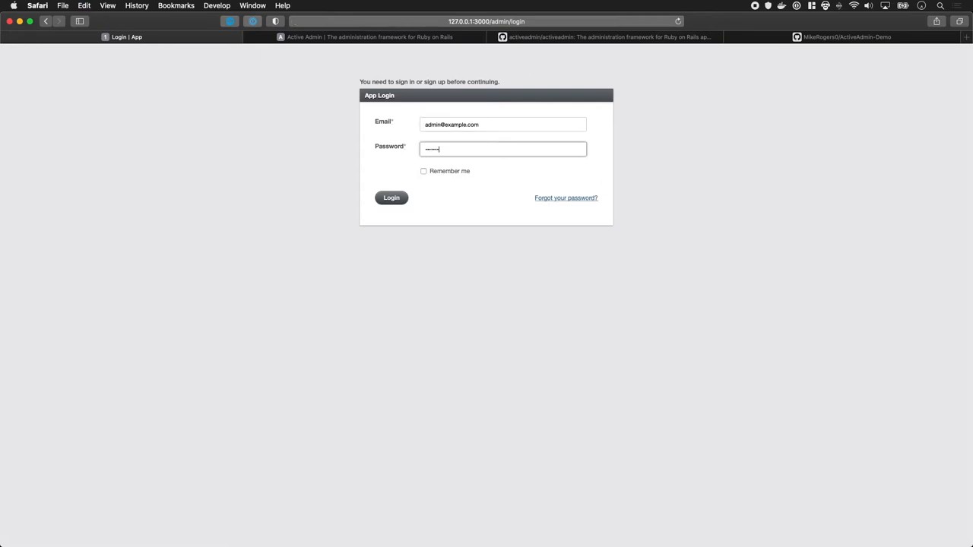
click(391, 197)
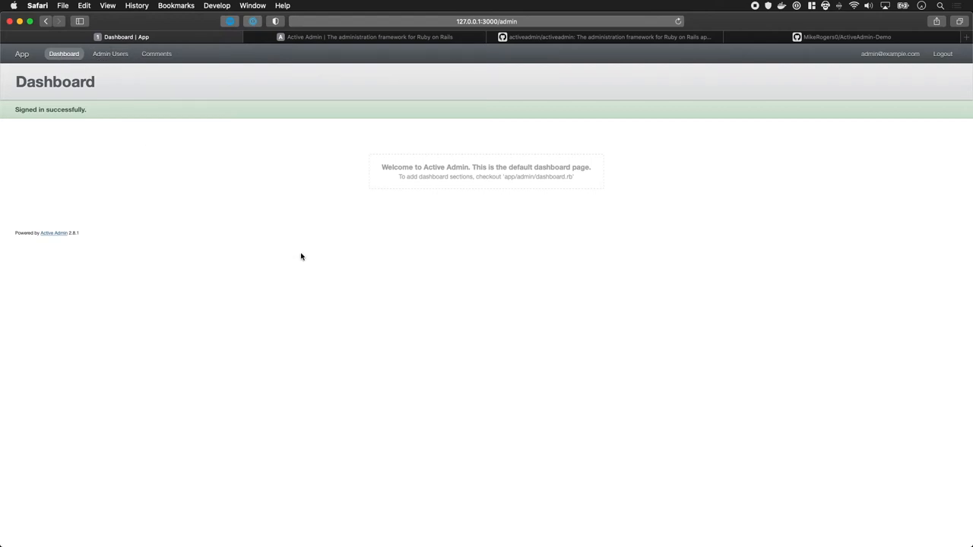
click(110, 54)
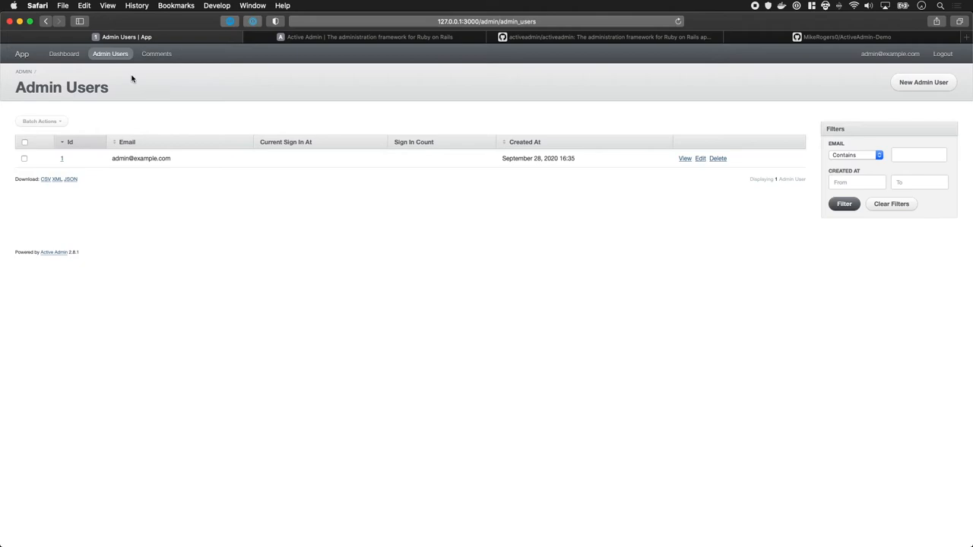
click(157, 53)
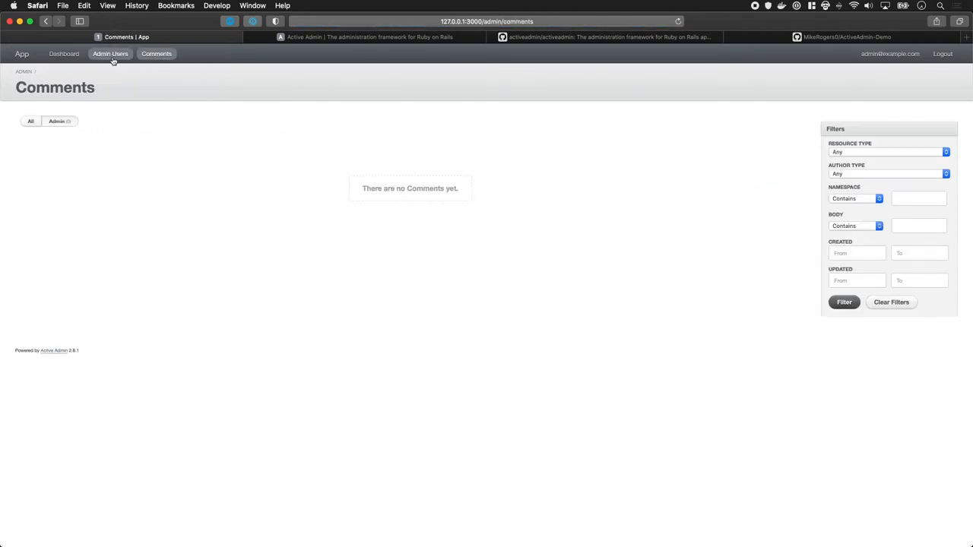
click(109, 53)
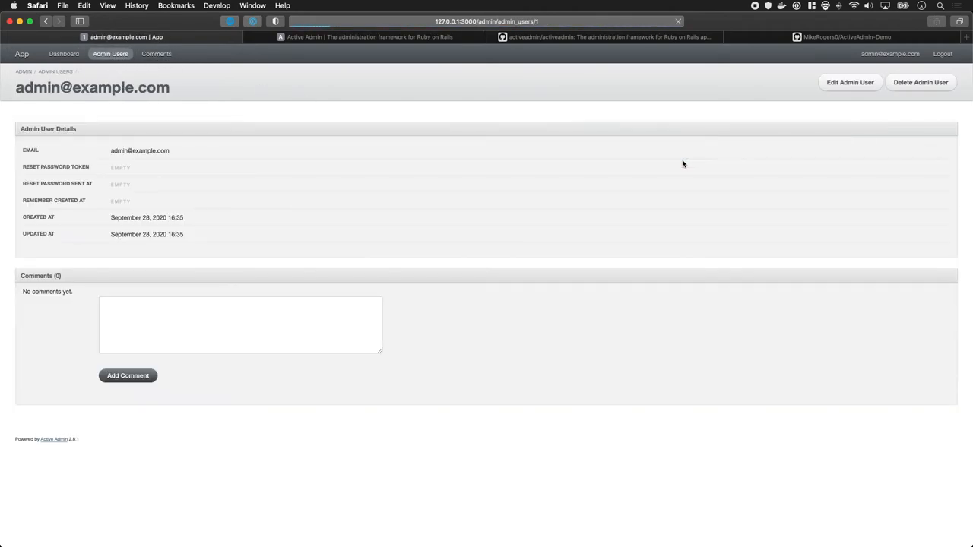
Step: Add the comment 'It's me!' on the admin user
click(240, 325)
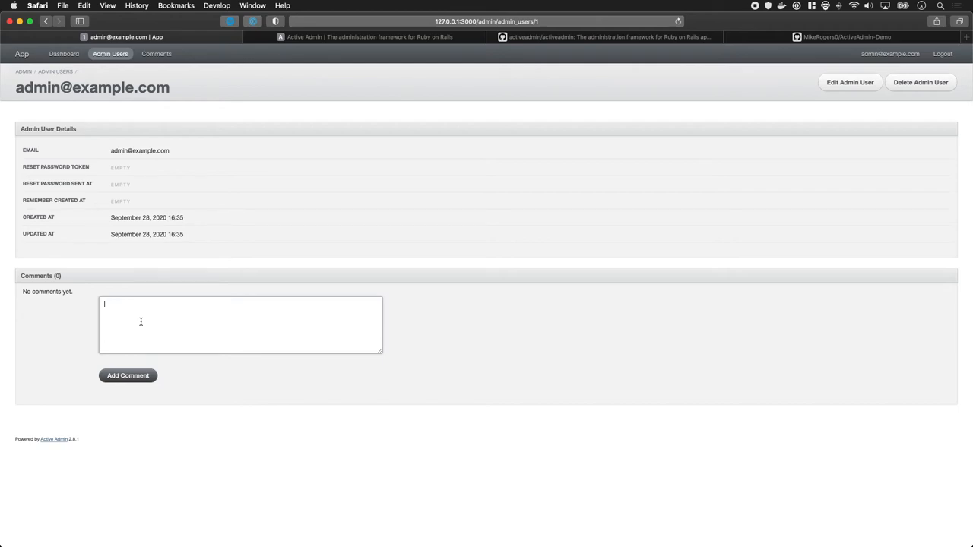
text(It's me!)
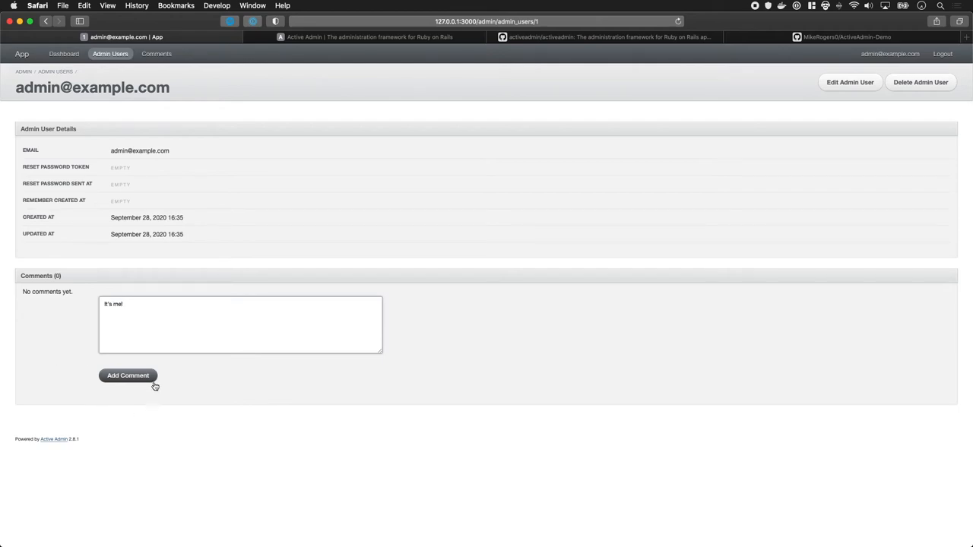
click(128, 374)
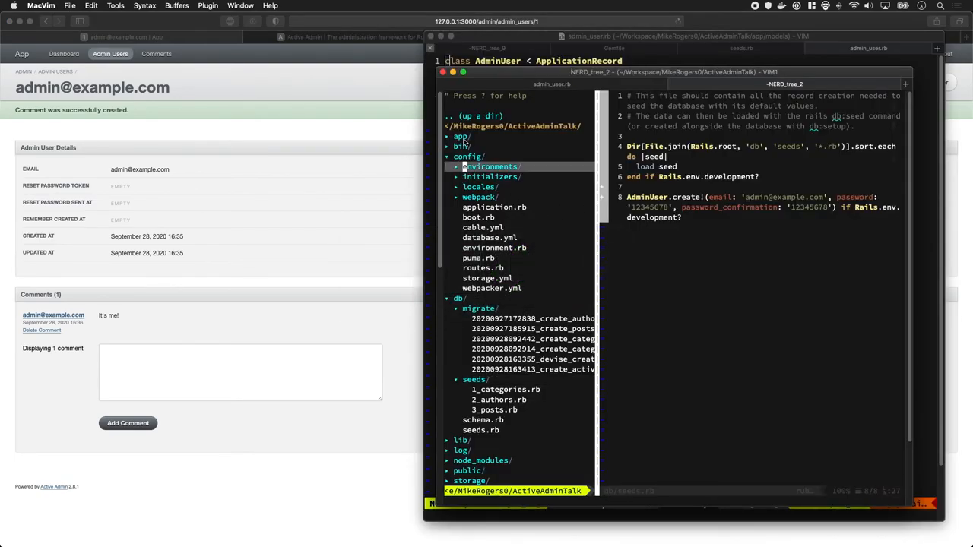
Step: Expand app/admin and app/models to show admin_users.rb, dashboard.rb and the model files
click(461, 137)
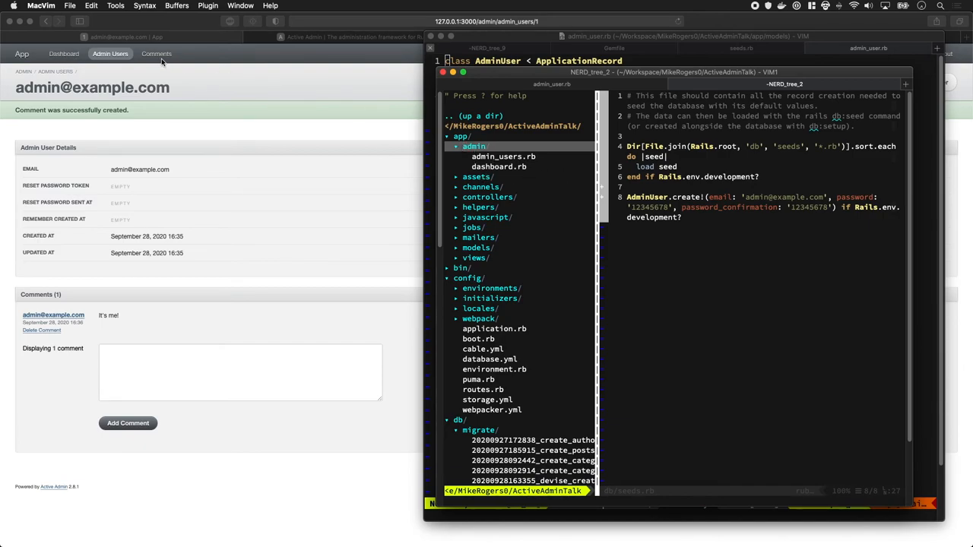
click(477, 246)
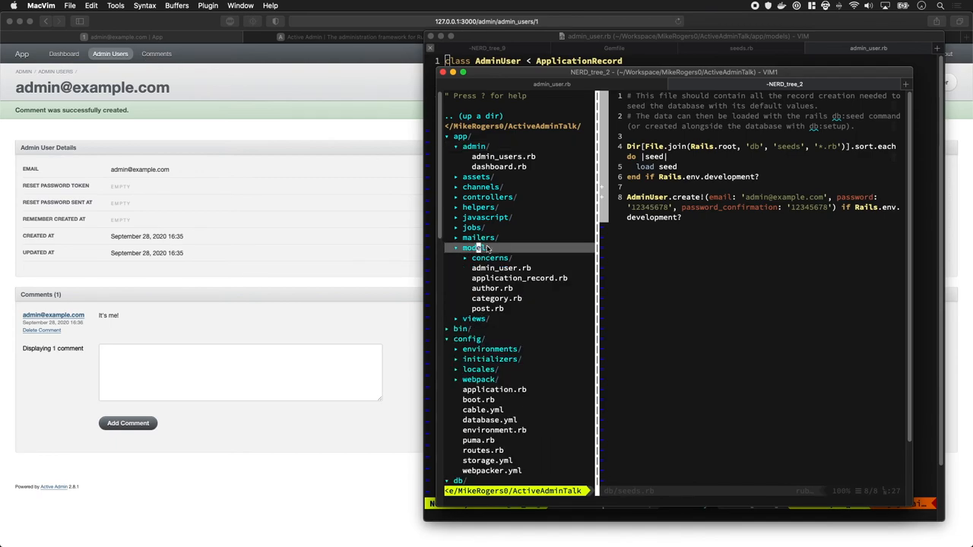